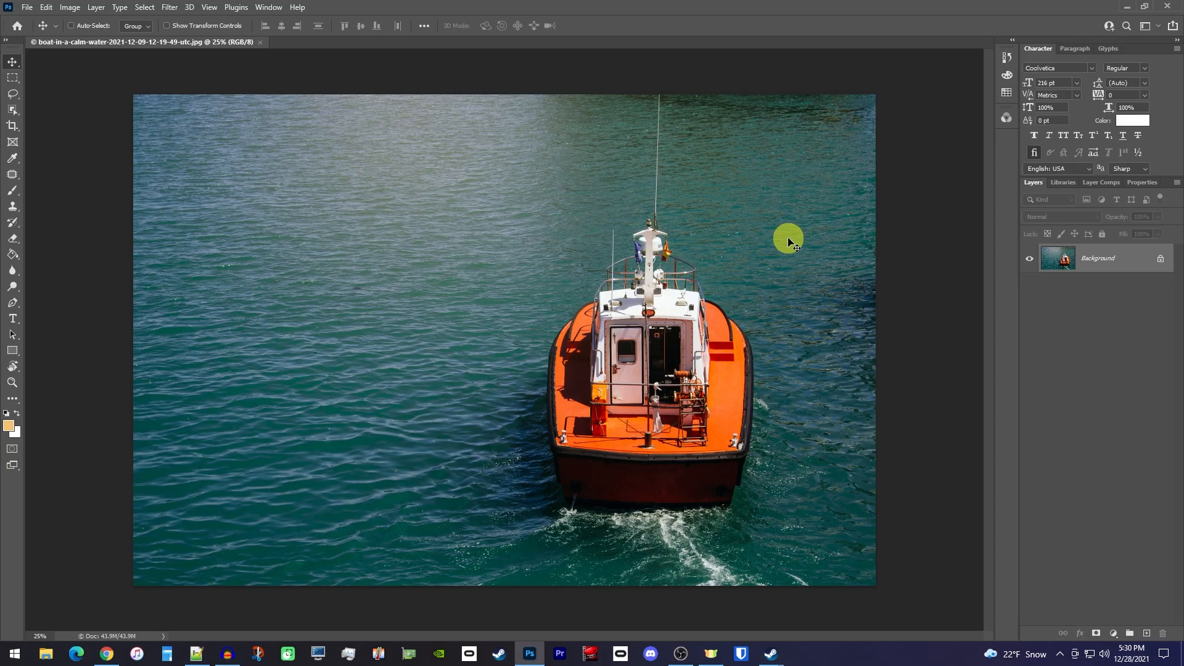
{"action": "mouse_move", "coordinate": [829, 307]}
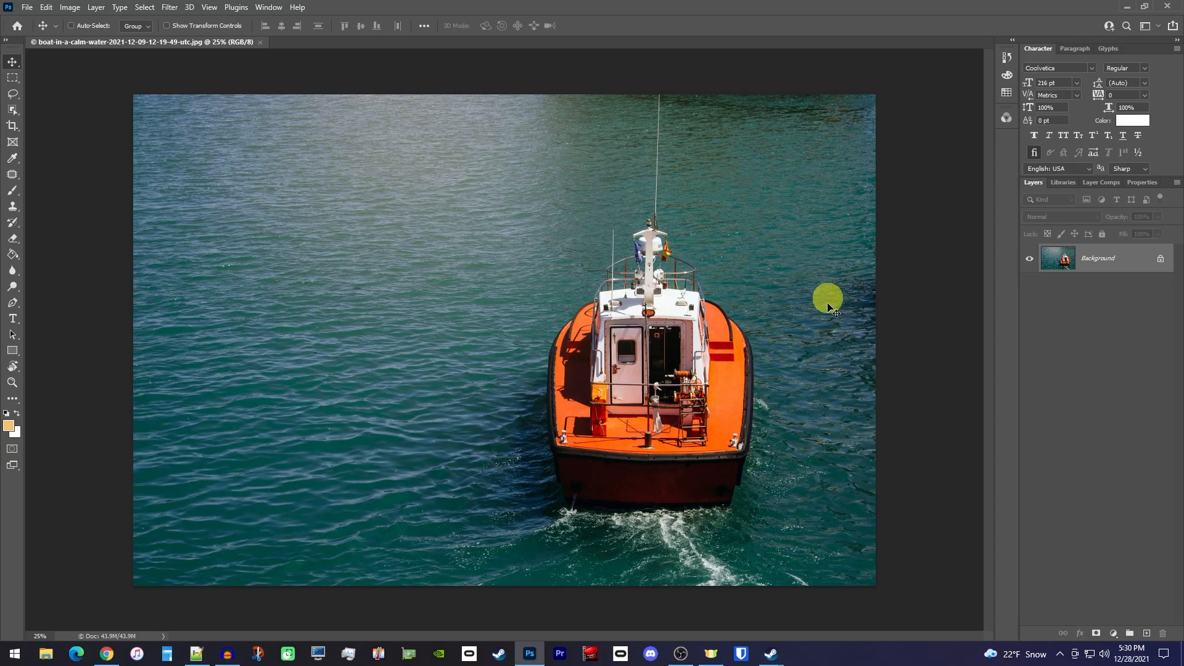
{"action": "mouse_move", "coordinate": [816, 345]}
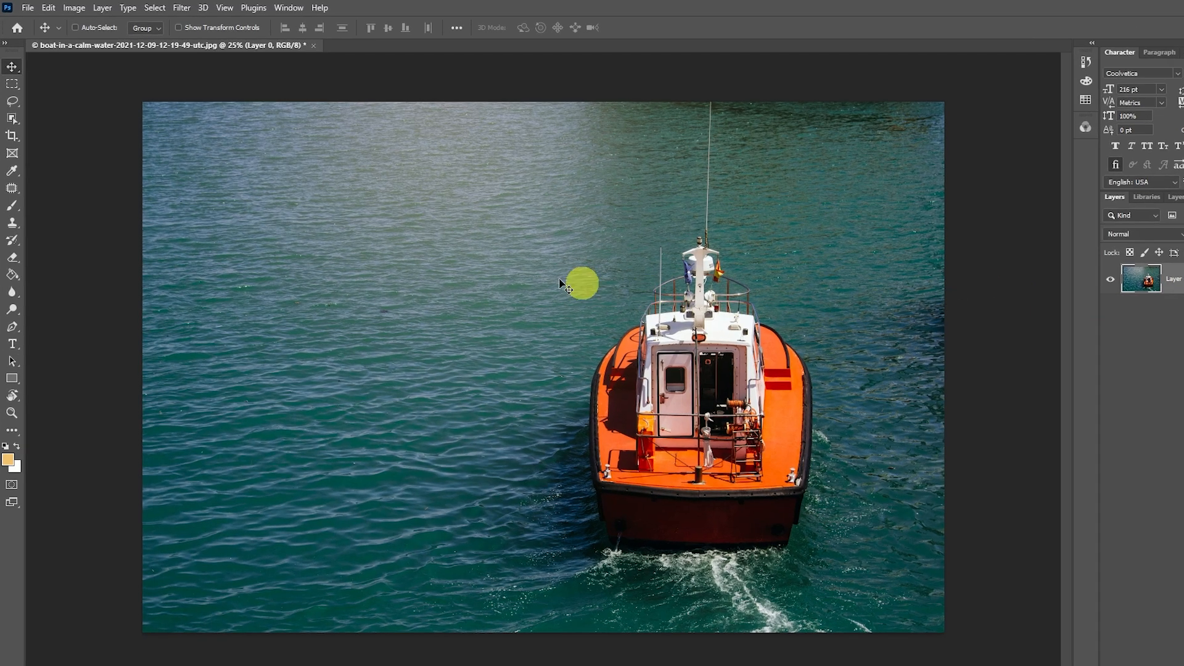
{"action": "left_click", "coordinate": [67, 8]}
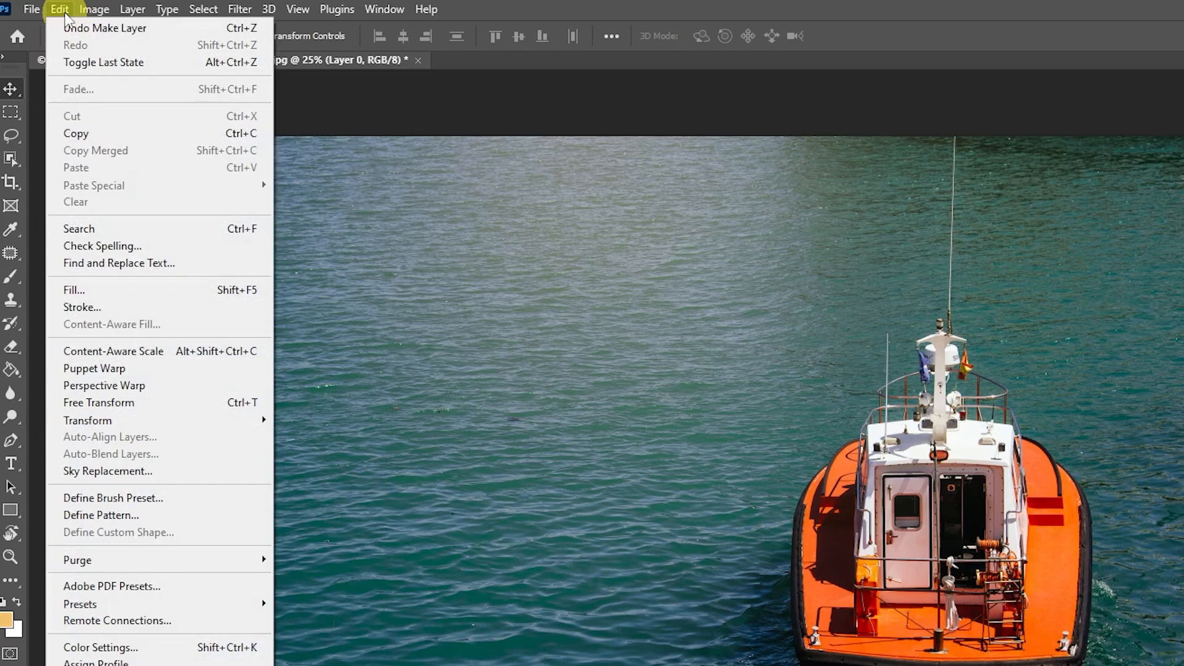
{"action": "mouse_move", "coordinate": [144, 351]}
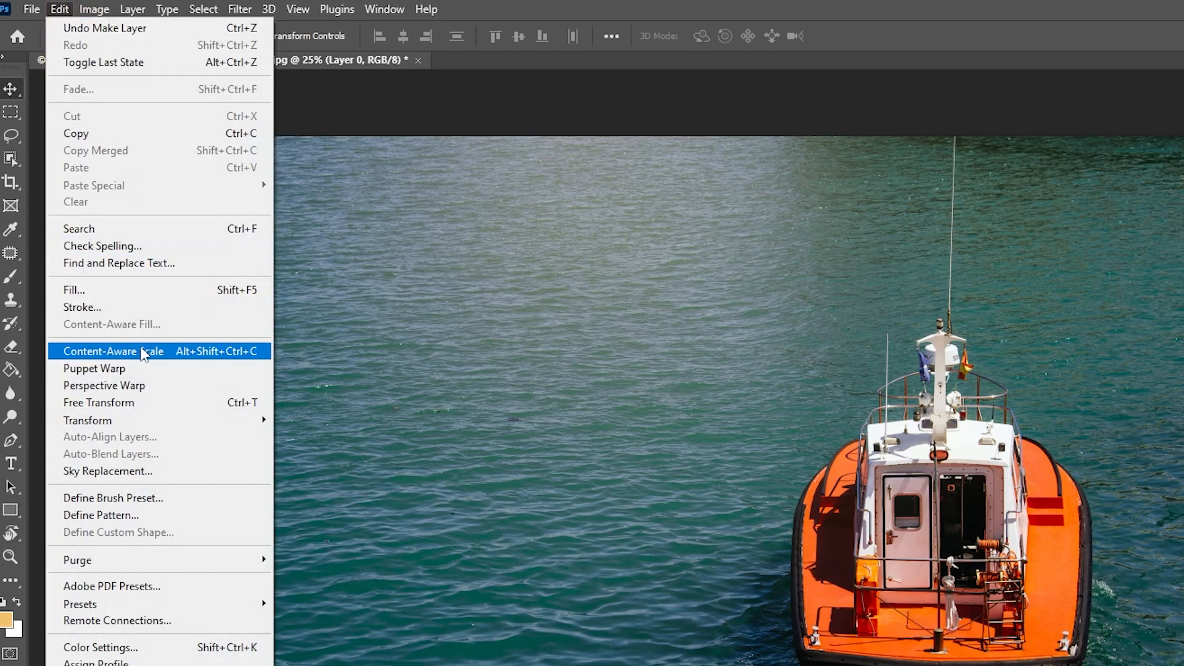
{"action": "left_click", "coordinate": [113, 350]}
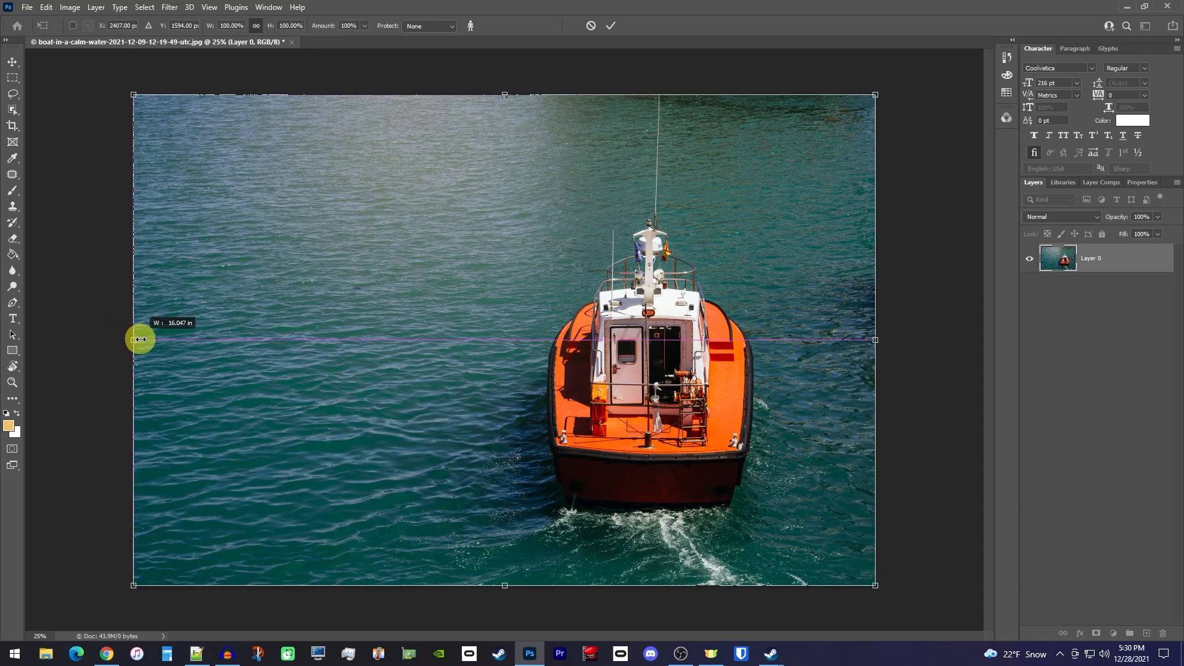
{"action": "left_click_drag", "start_coordinate": [134, 339], "coordinate": [308, 344]}
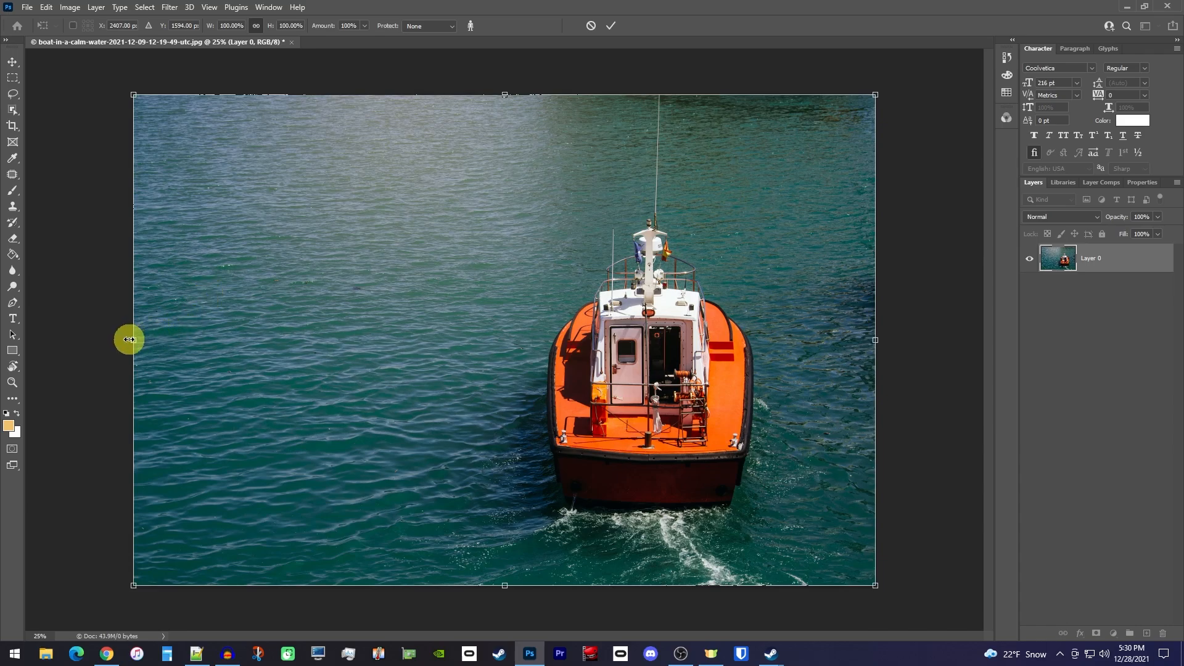
{"action": "left_click_drag", "start_coordinate": [132, 341], "coordinate": [370, 353]}
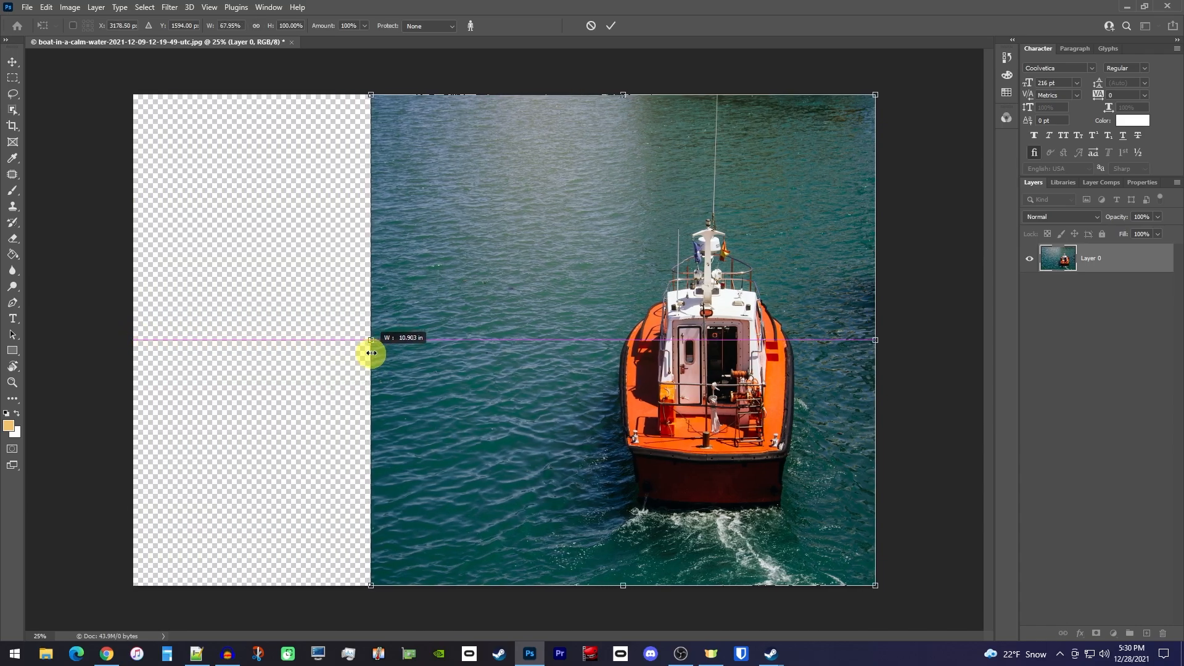
{"action": "left_click_drag", "start_coordinate": [372, 342], "coordinate": [422, 341]}
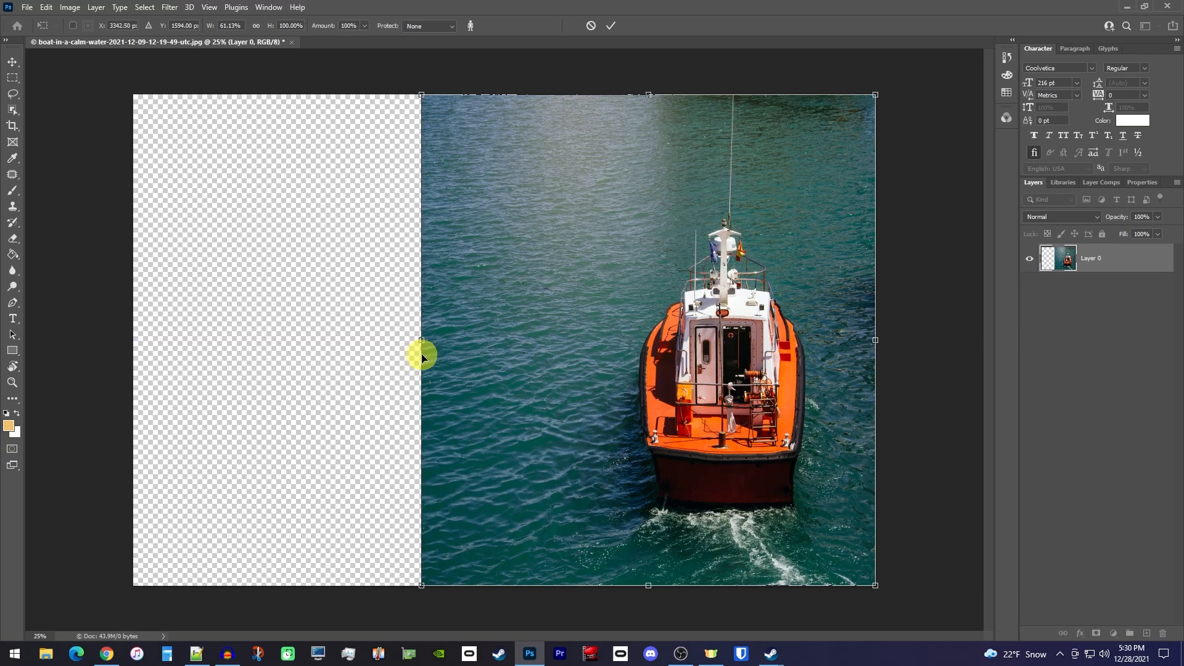
{"action": "mouse_move", "coordinate": [424, 358]}
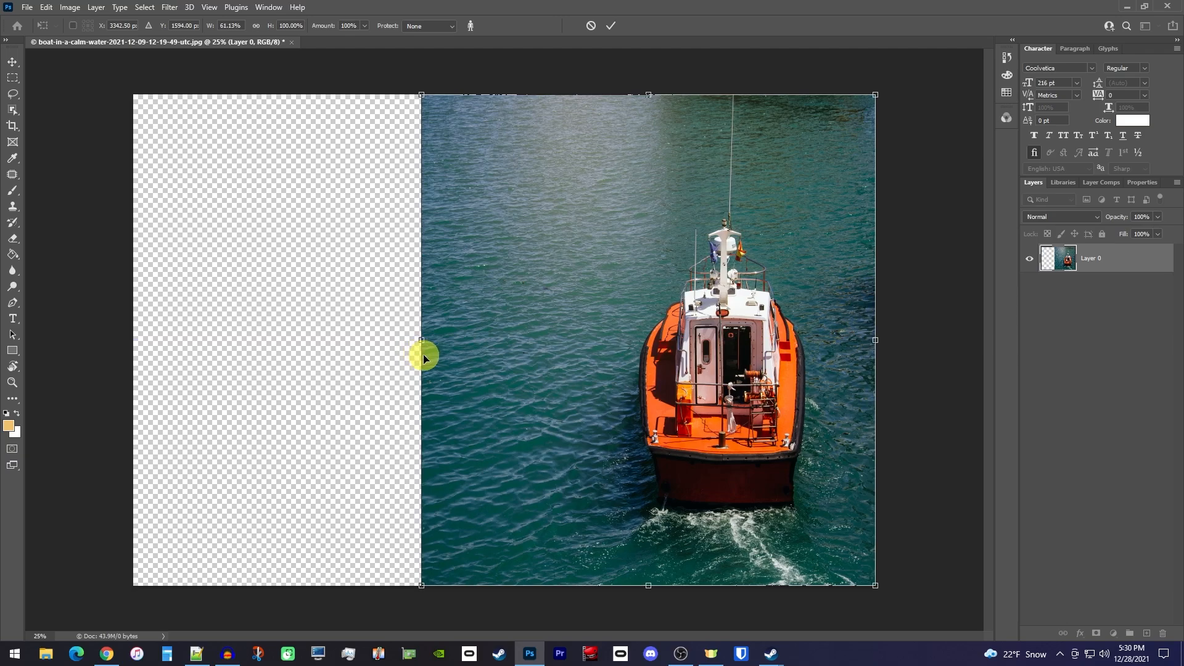
{"action": "mouse_move", "coordinate": [821, 270]}
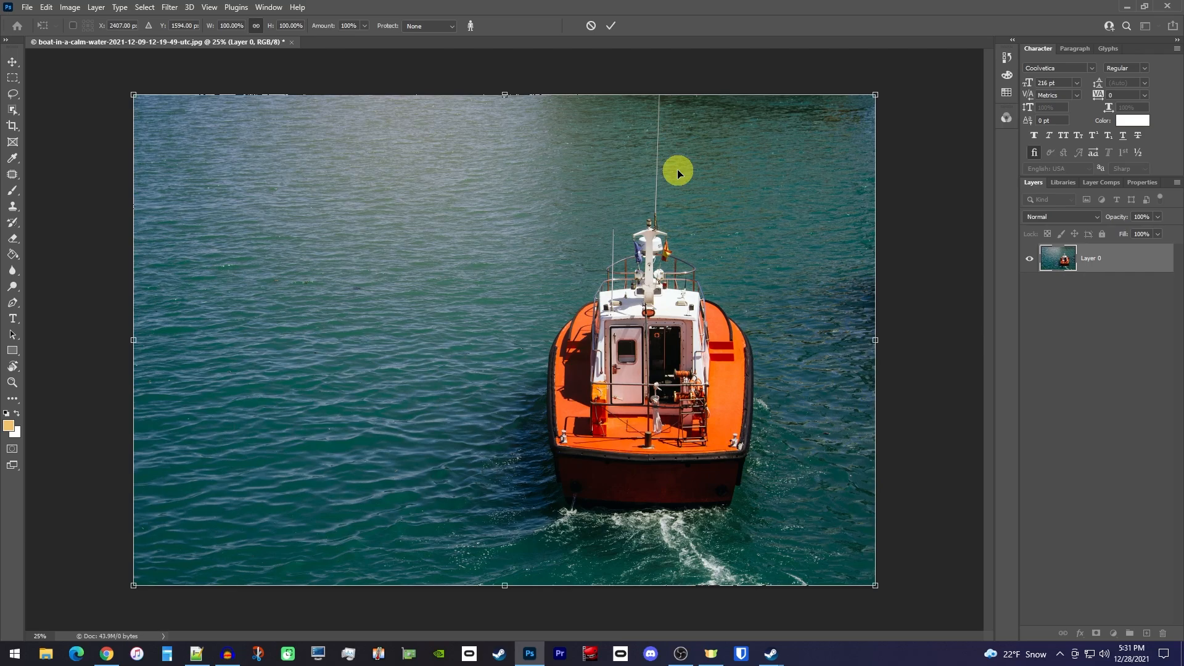
Cancel the trial transform, then run Select Subject from Properties to outline the orange boat.
{"action": "left_click", "coordinate": [7, 61]}
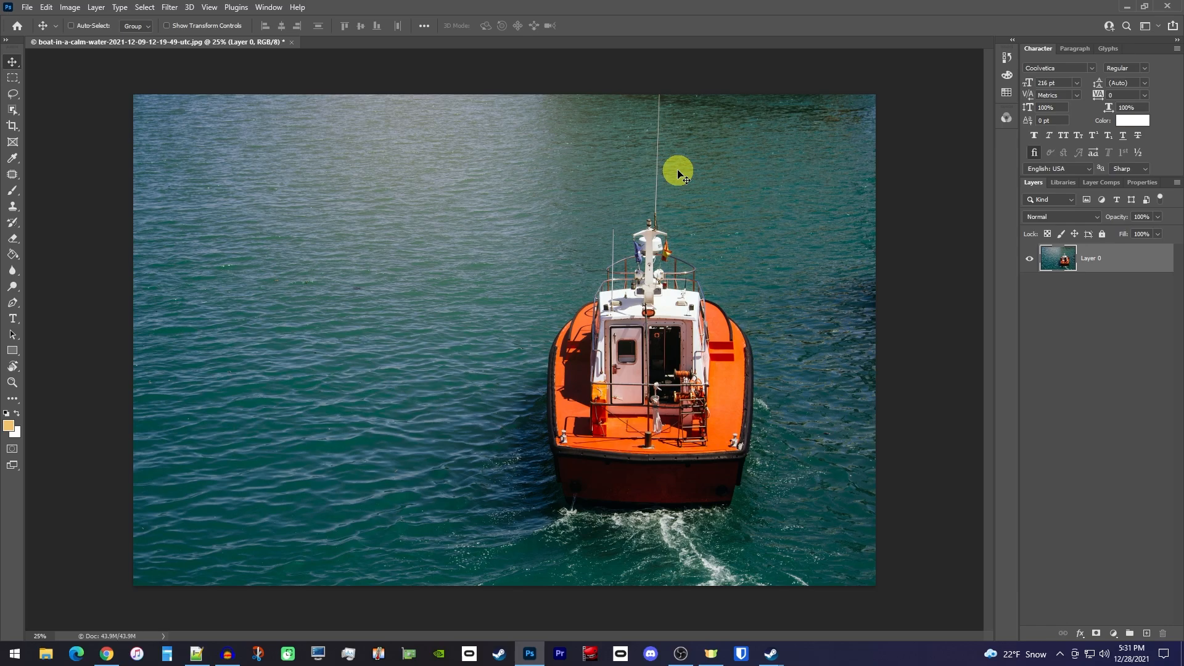
{"action": "mouse_move", "coordinate": [1120, 74]}
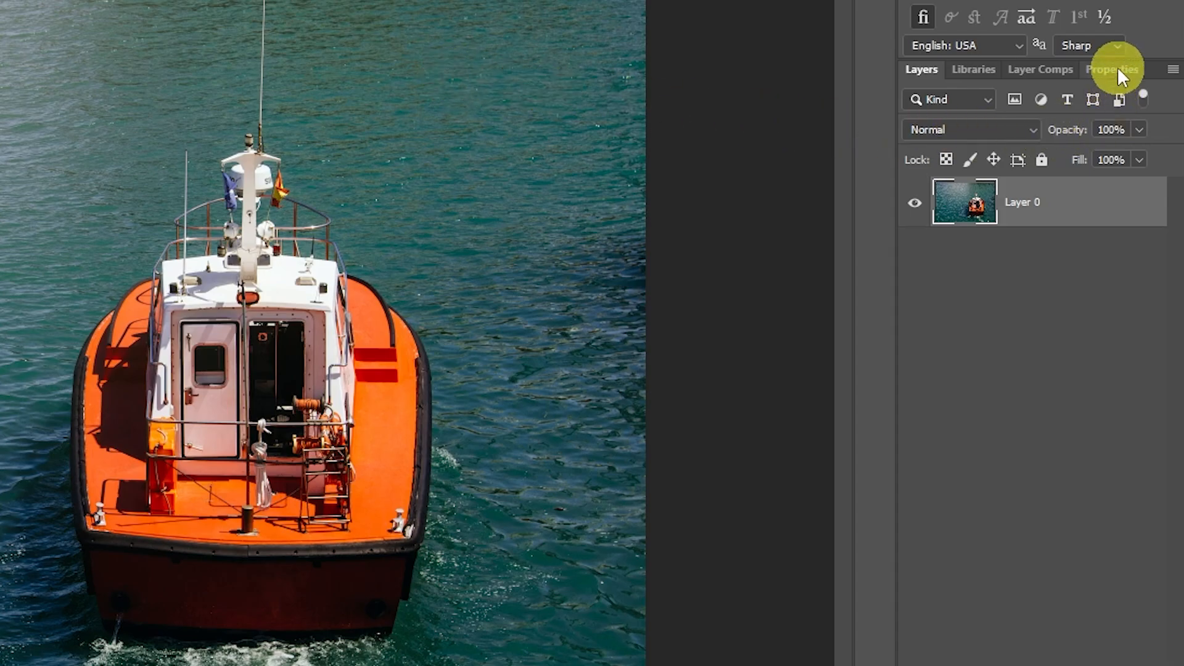
{"action": "left_click", "coordinate": [1110, 69]}
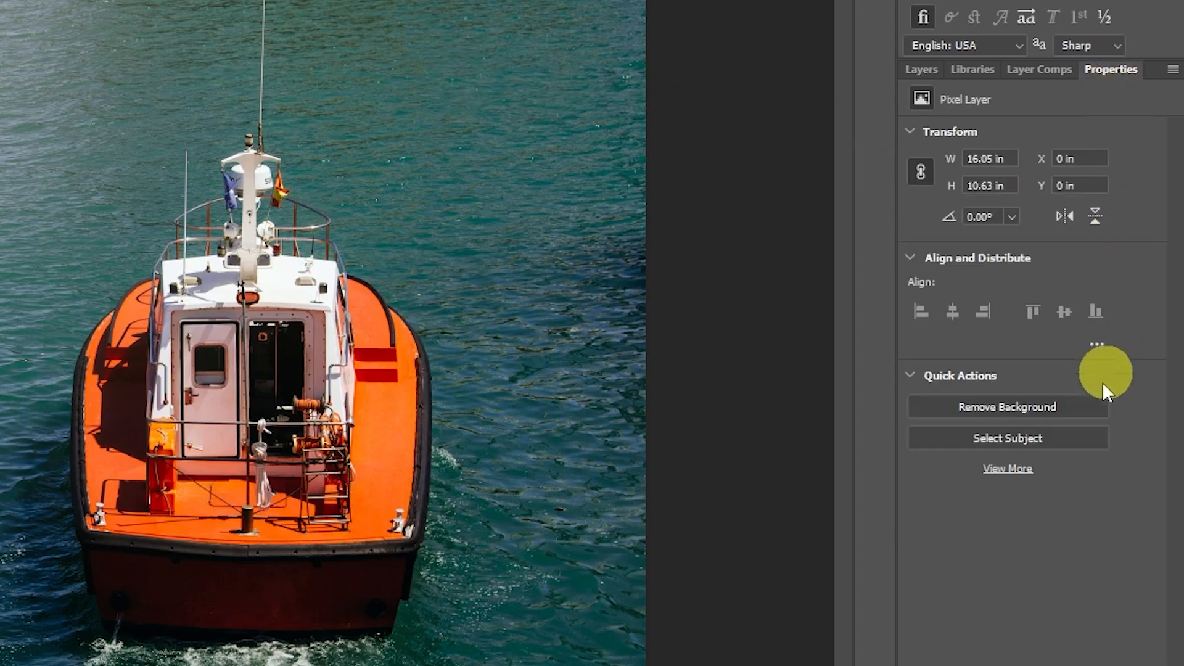
{"action": "left_click", "coordinate": [1006, 439]}
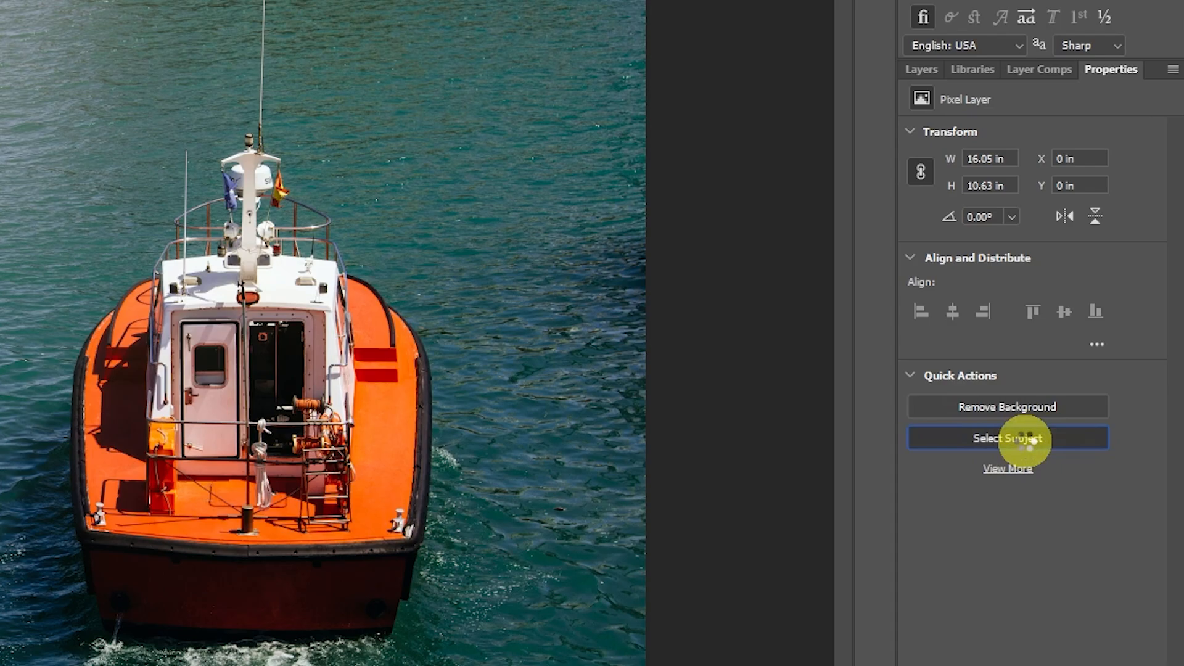
{"action": "left_click", "coordinate": [1007, 439]}
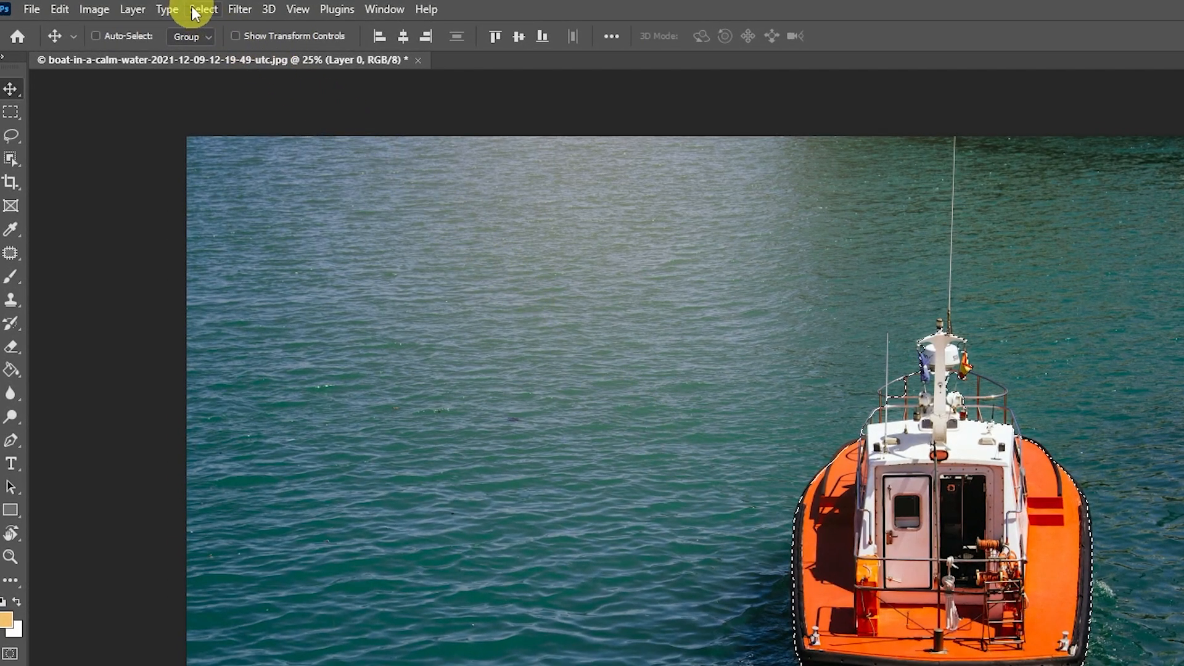
Save the boat selection as a channel named 'boat' via Select > Save Selection.
{"action": "left_click", "coordinate": [202, 9]}
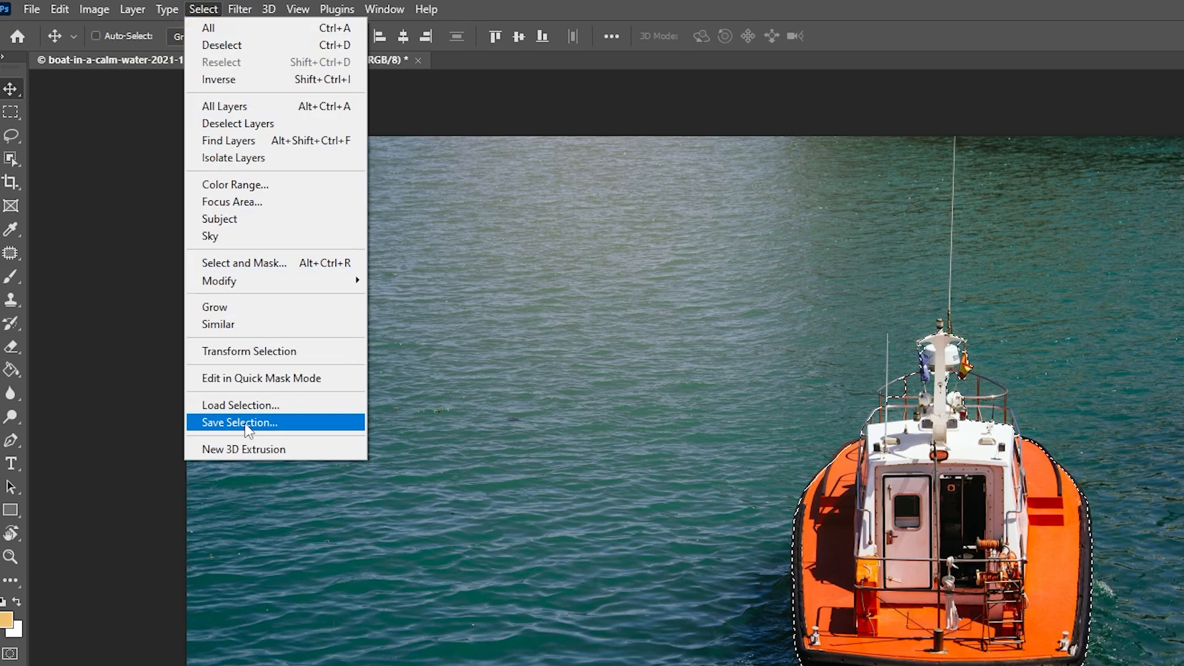
{"action": "left_click", "coordinate": [240, 422]}
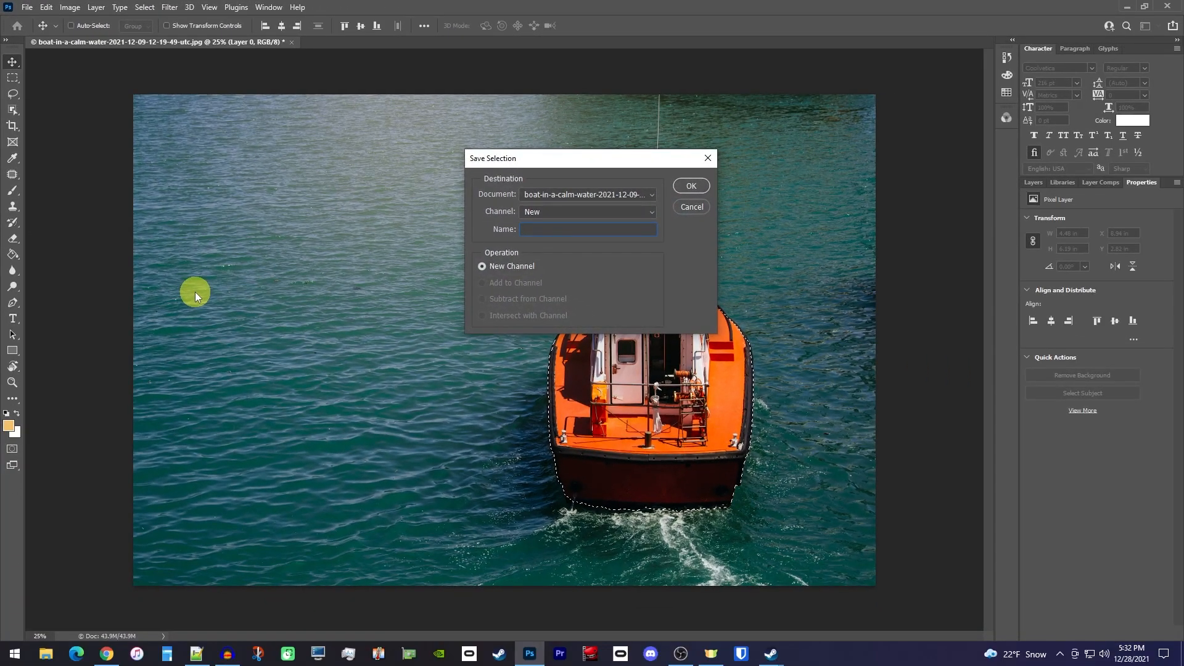
{"action": "type", "text": "boat"}
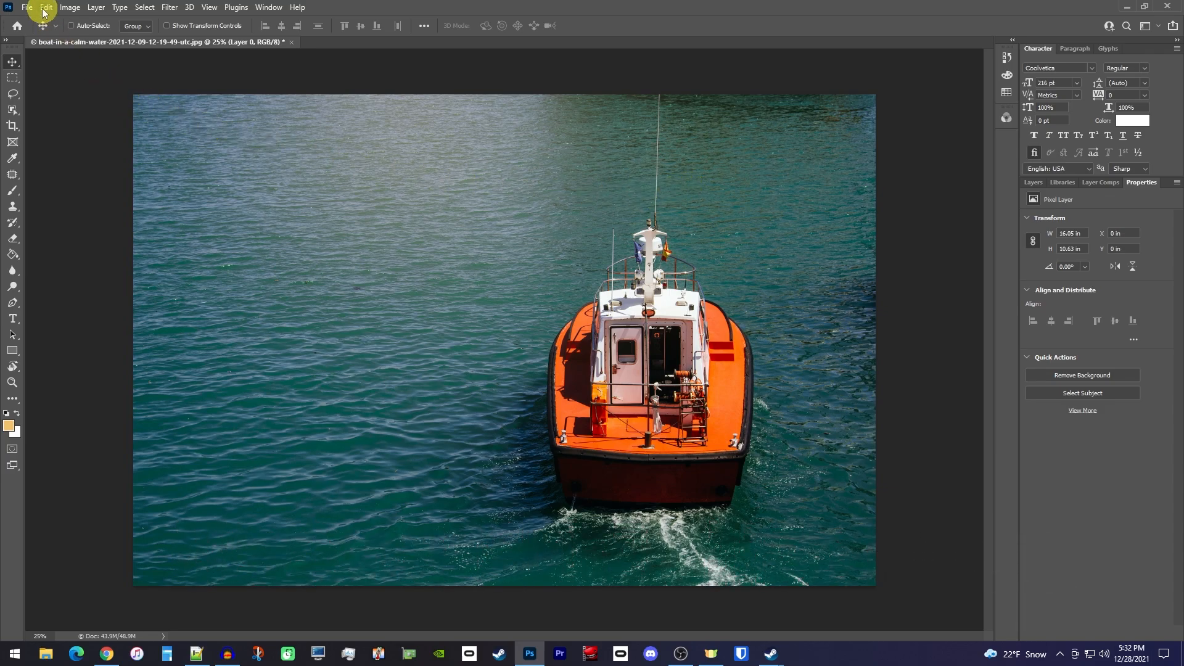
Start Content-Aware Scale again with Protect set to the saved 'boat' channel.
{"action": "left_click", "coordinate": [43, 6]}
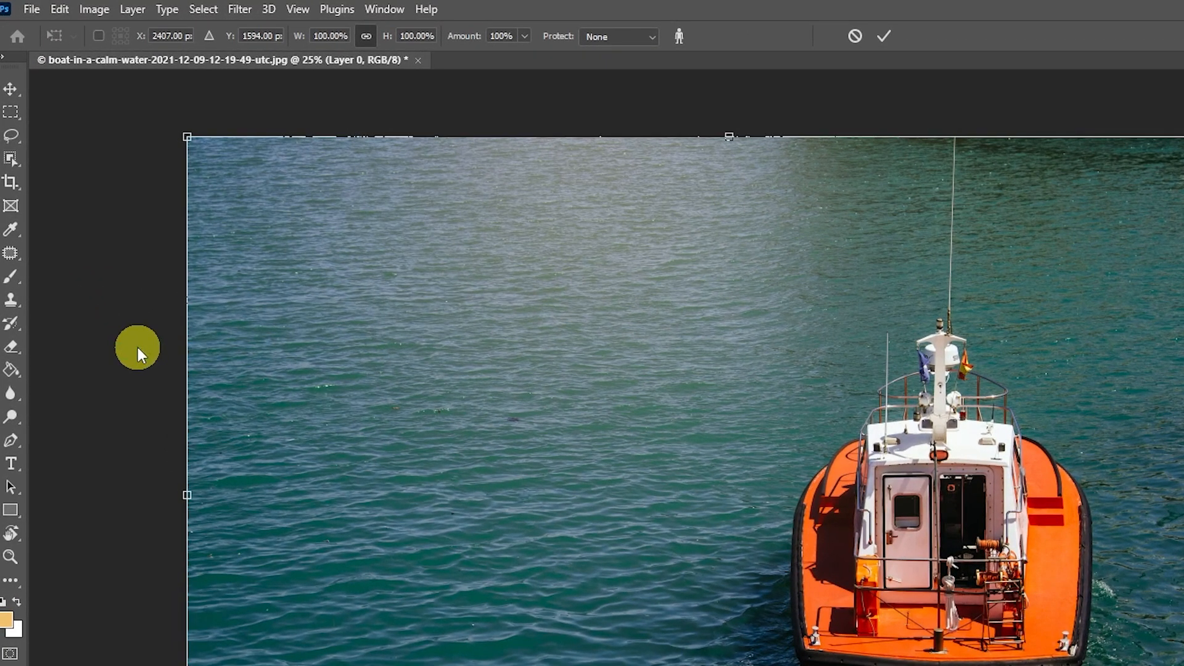
{"action": "mouse_move", "coordinate": [654, 38]}
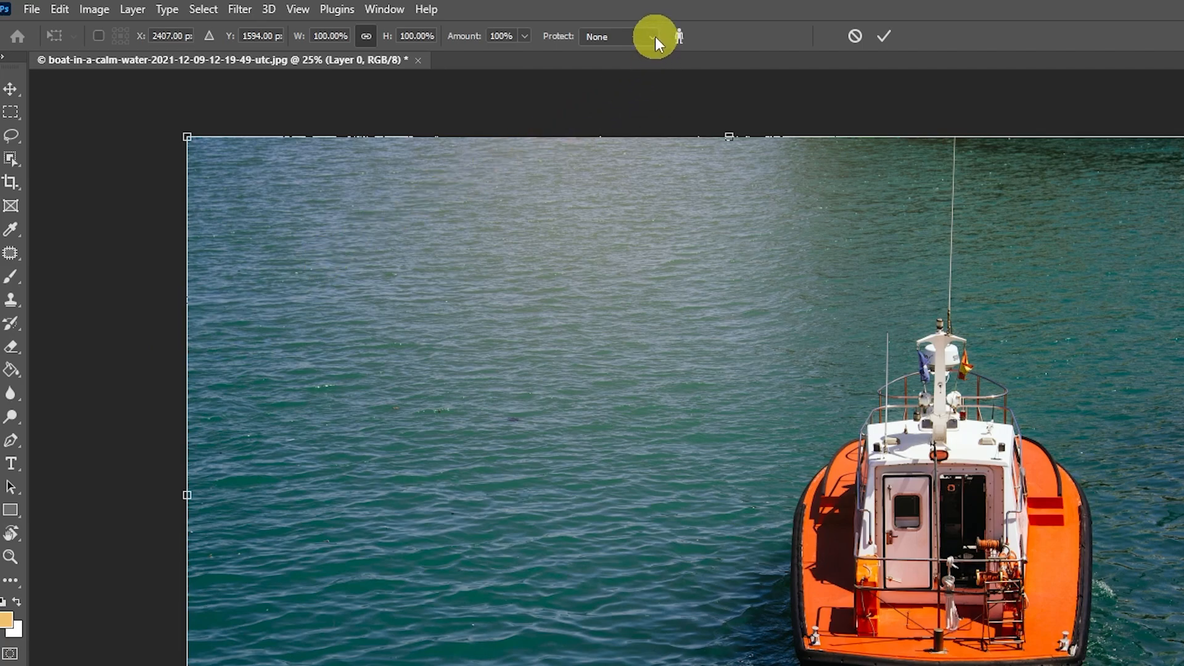
{"action": "left_click", "coordinate": [651, 36]}
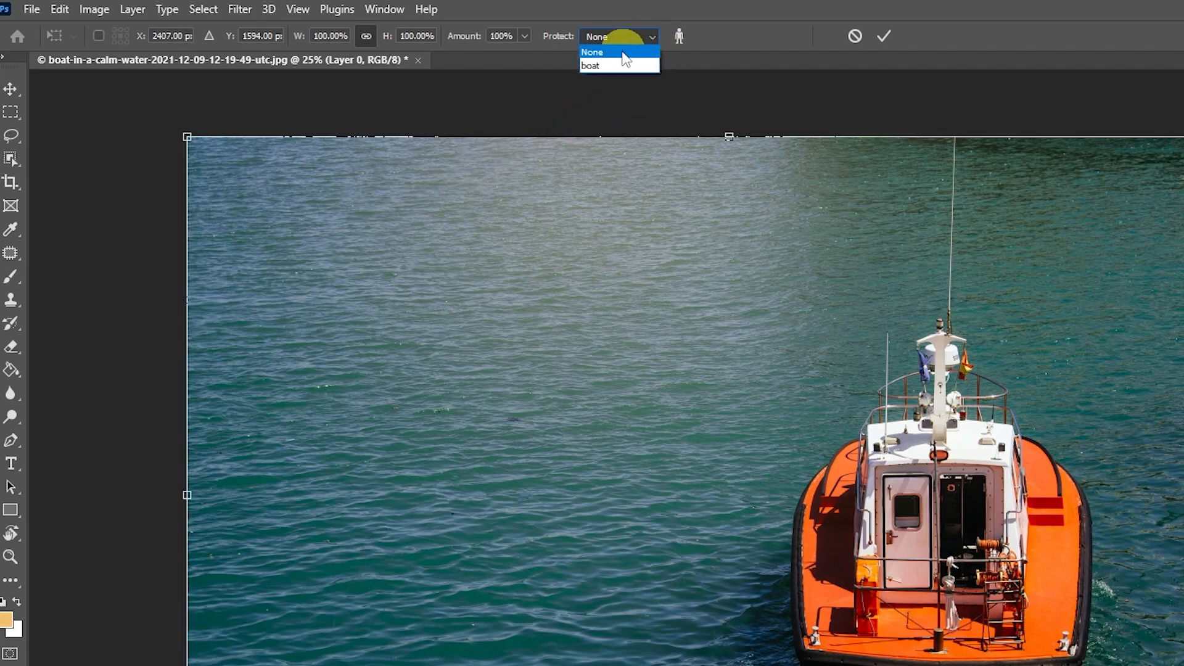
{"action": "left_click", "coordinate": [592, 65]}
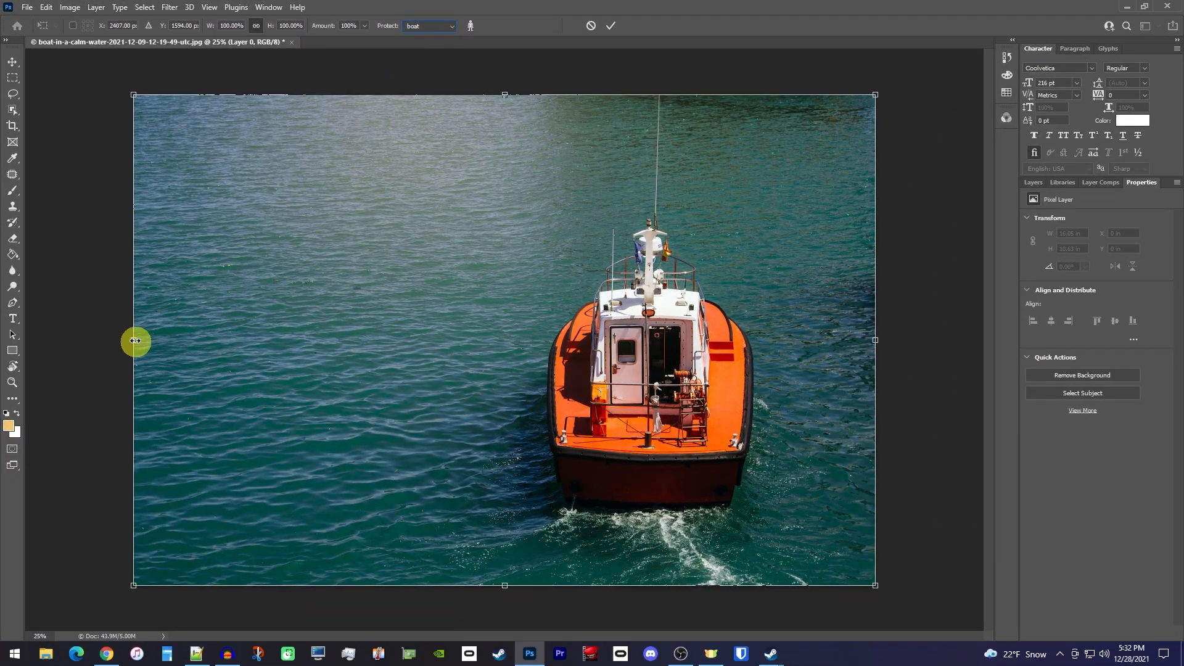
Squeeze the photo from its left edge to about 62% width and commit, boat undistorted.
{"action": "left_click_drag", "start_coordinate": [135, 341], "coordinate": [399, 355]}
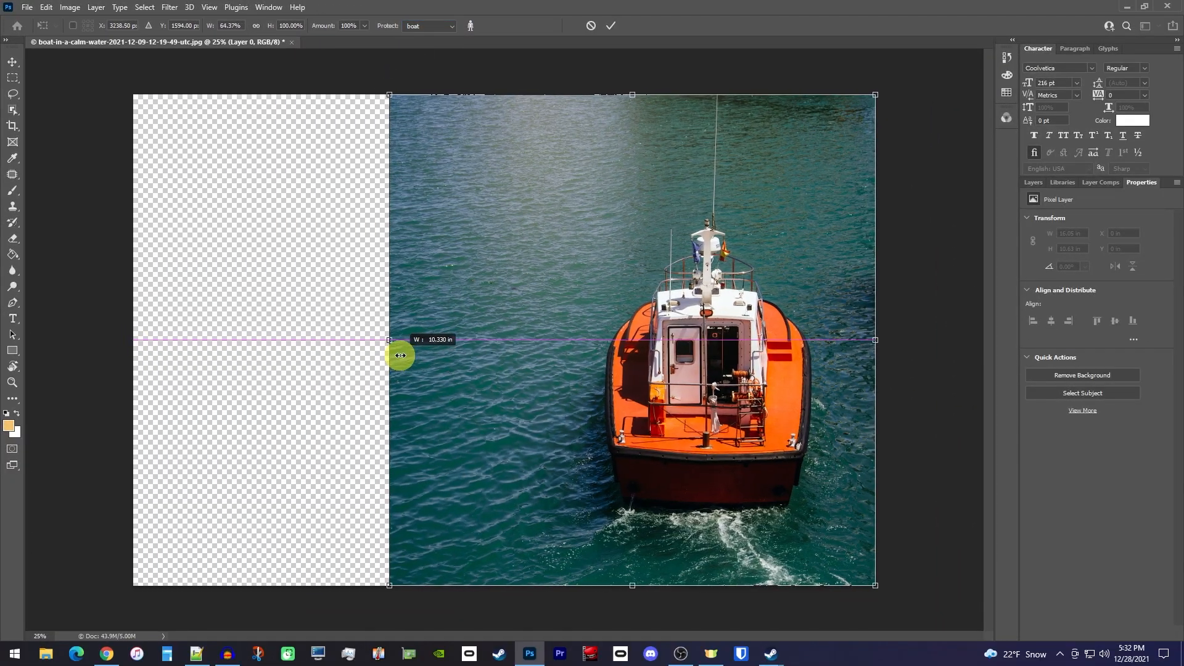
{"action": "left_click_drag", "start_coordinate": [388, 340], "coordinate": [412, 356]}
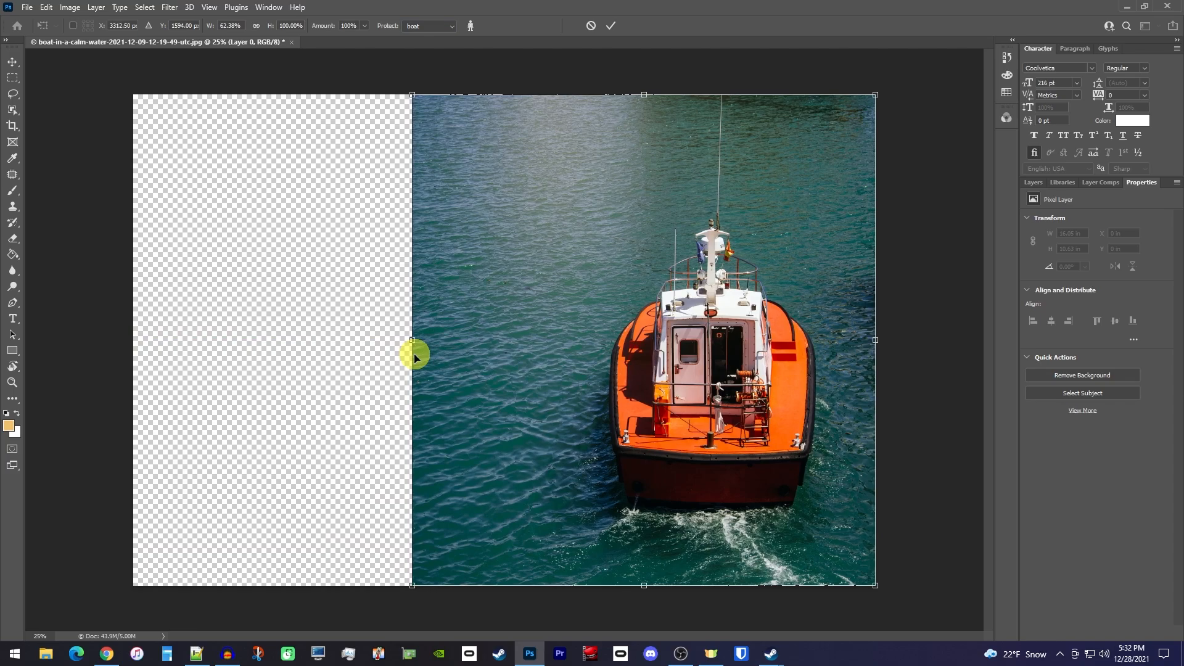
{"action": "mouse_move", "coordinate": [412, 358]}
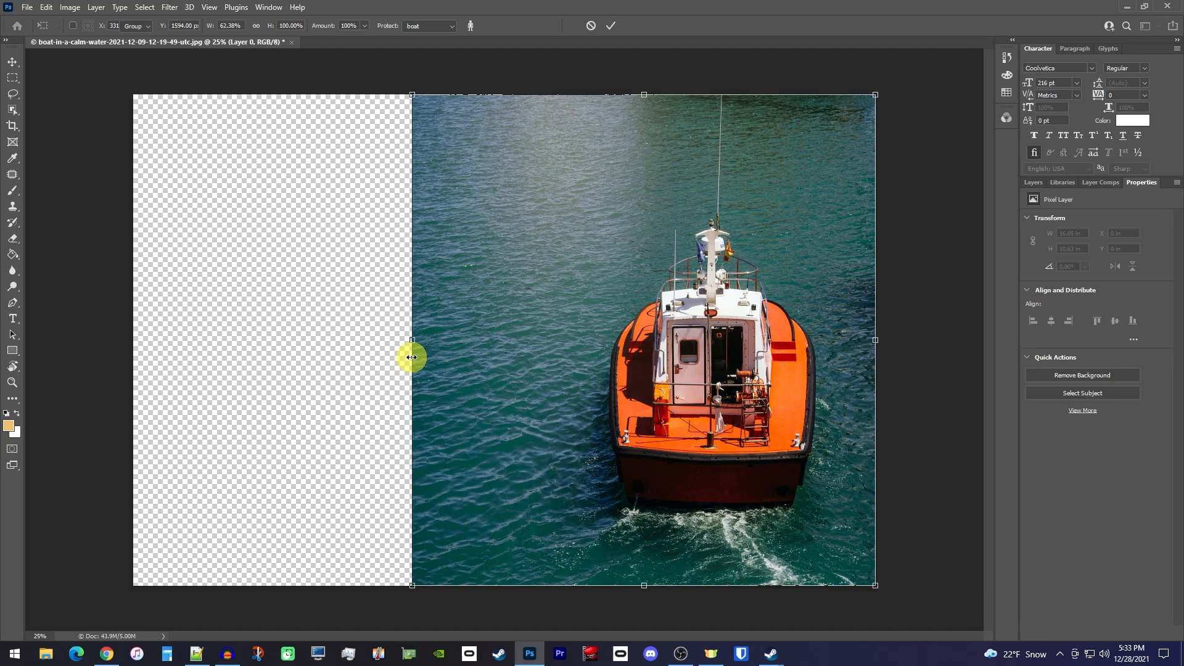
{"action": "left_click", "coordinate": [611, 24]}
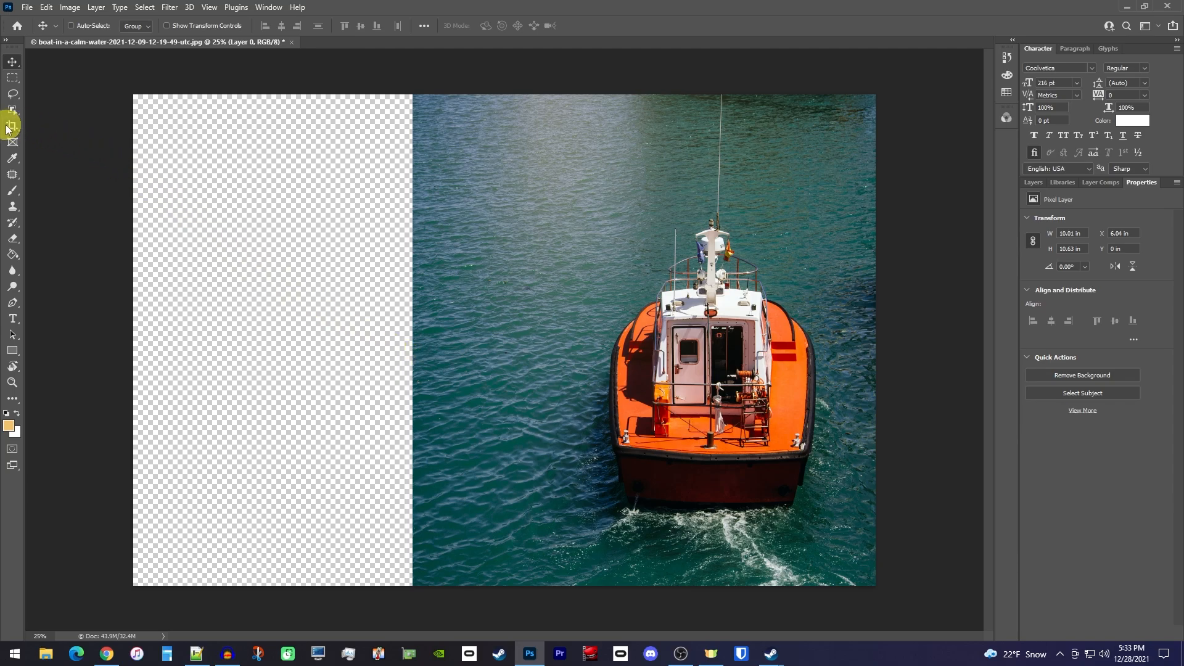
Crop away the empty transparent strip, leaving only the narrowed water-and-boat image.
{"action": "left_click", "coordinate": [10, 127]}
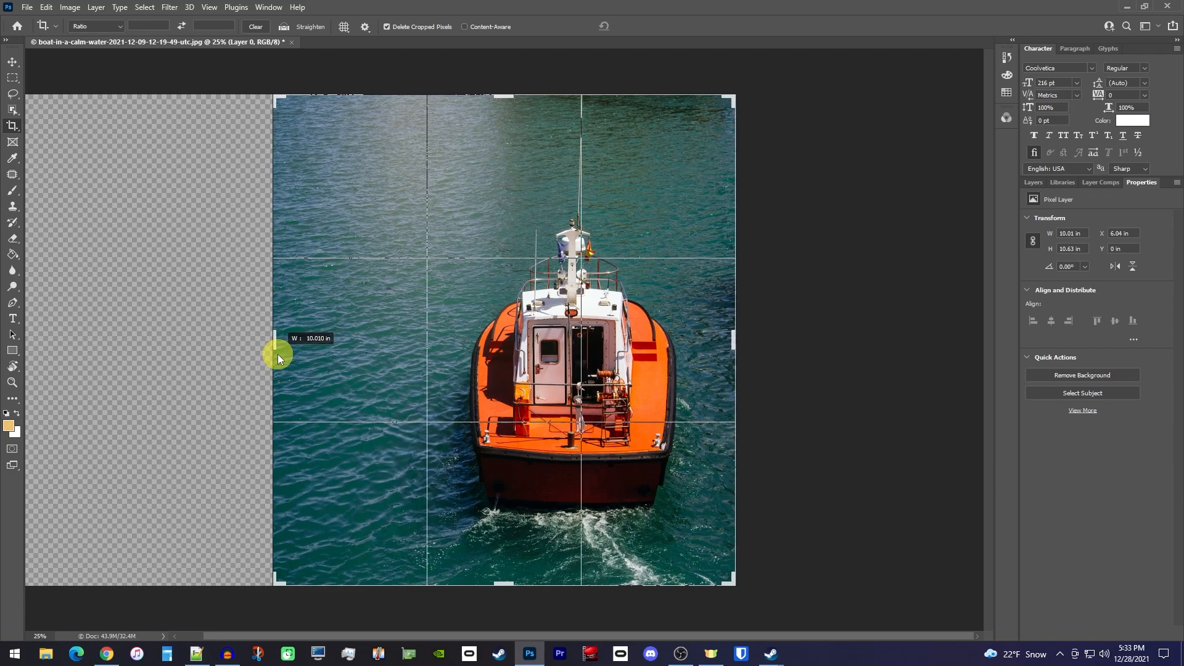
{"action": "key", "text": "Enter"}
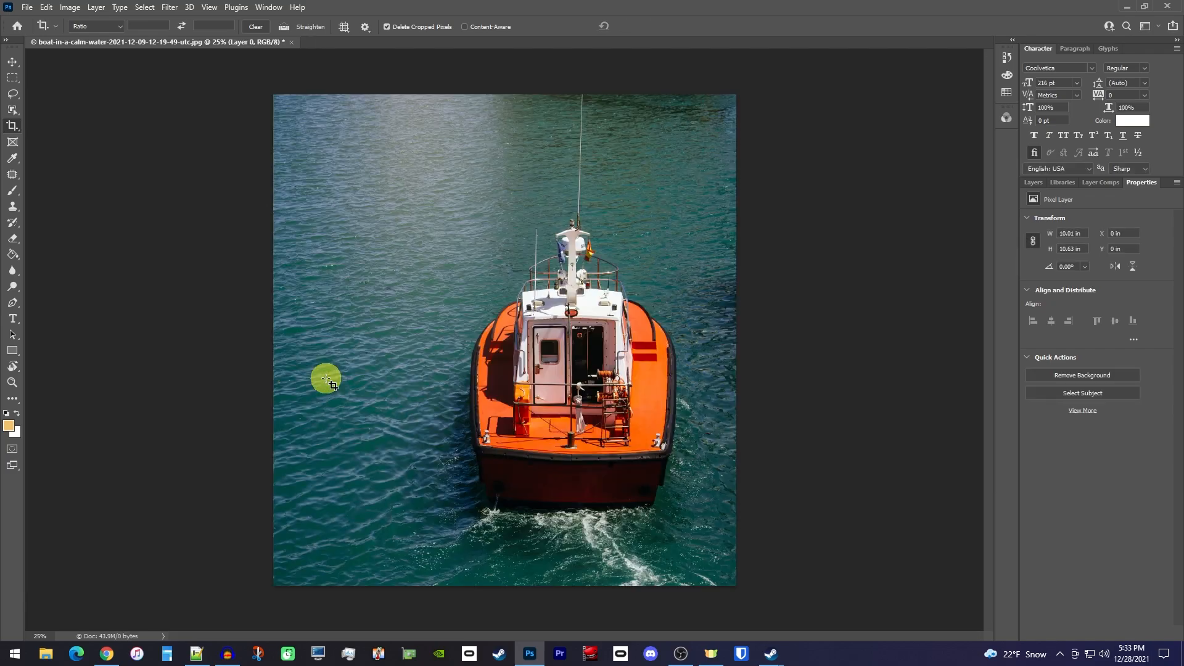